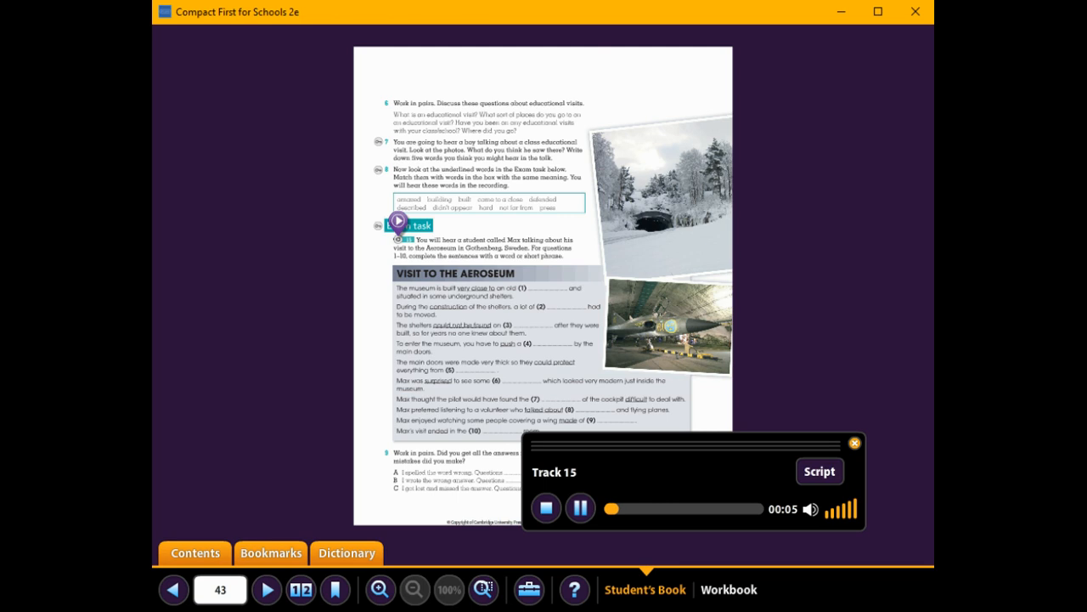
{"action": "mouse_move", "coordinate": [763, 115]}
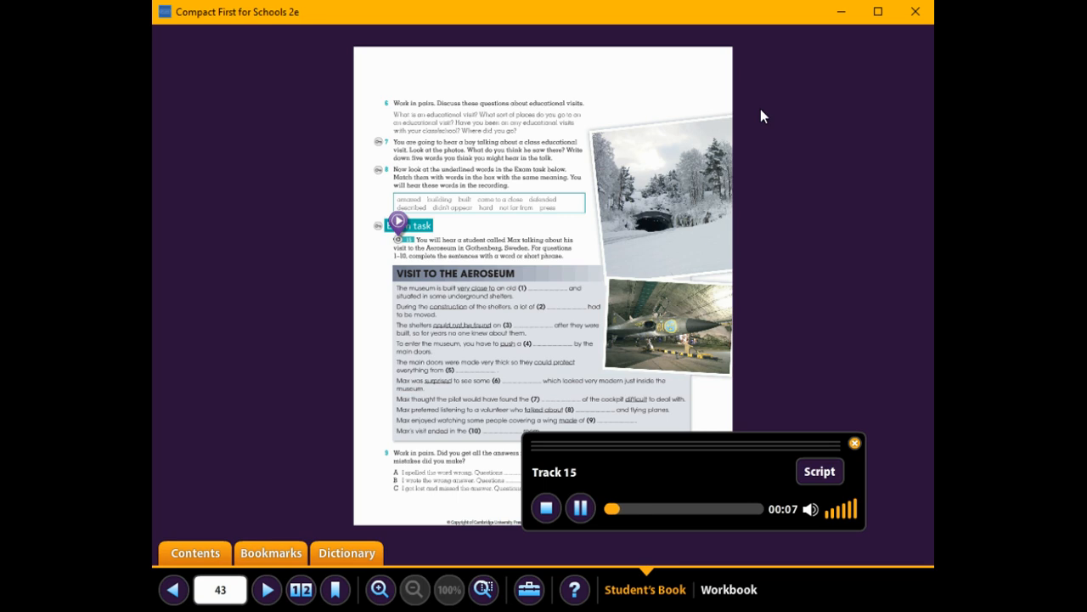
{"action": "mouse_move", "coordinate": [714, 446]}
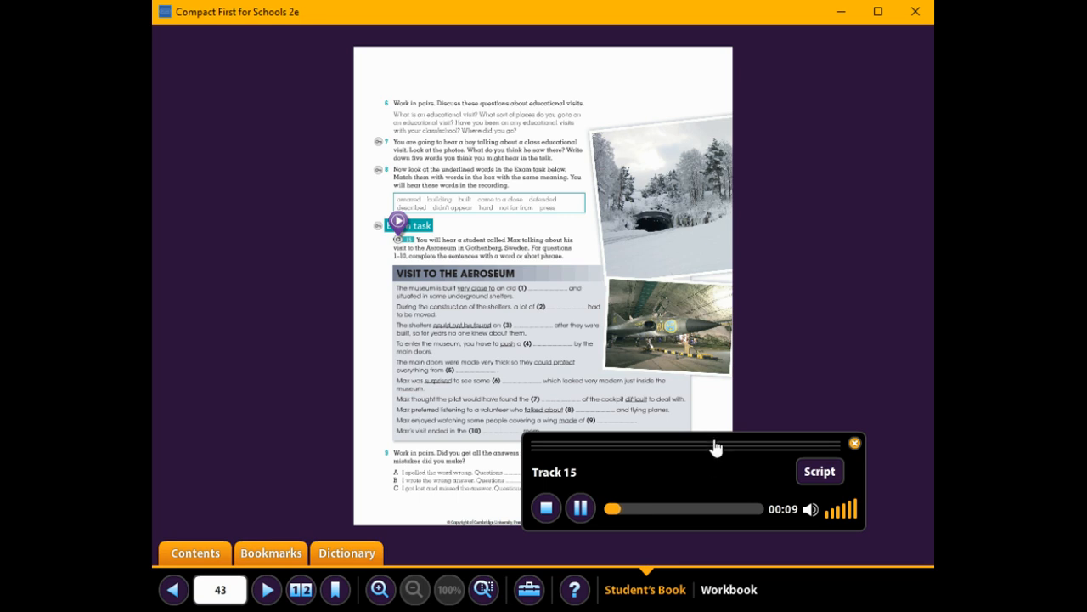